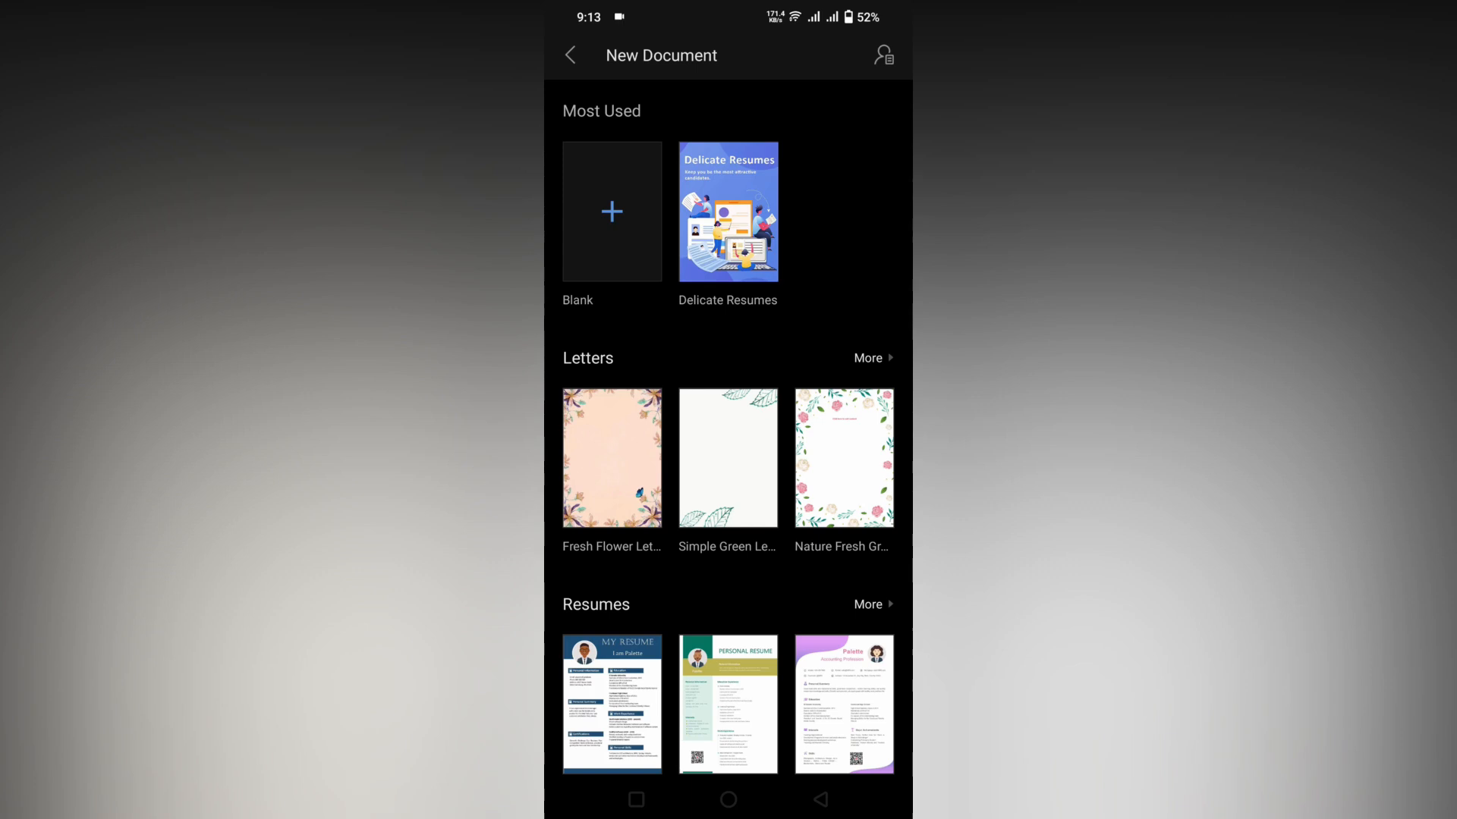
- Create a new blank document from the Most Used templates
click(635, 235)
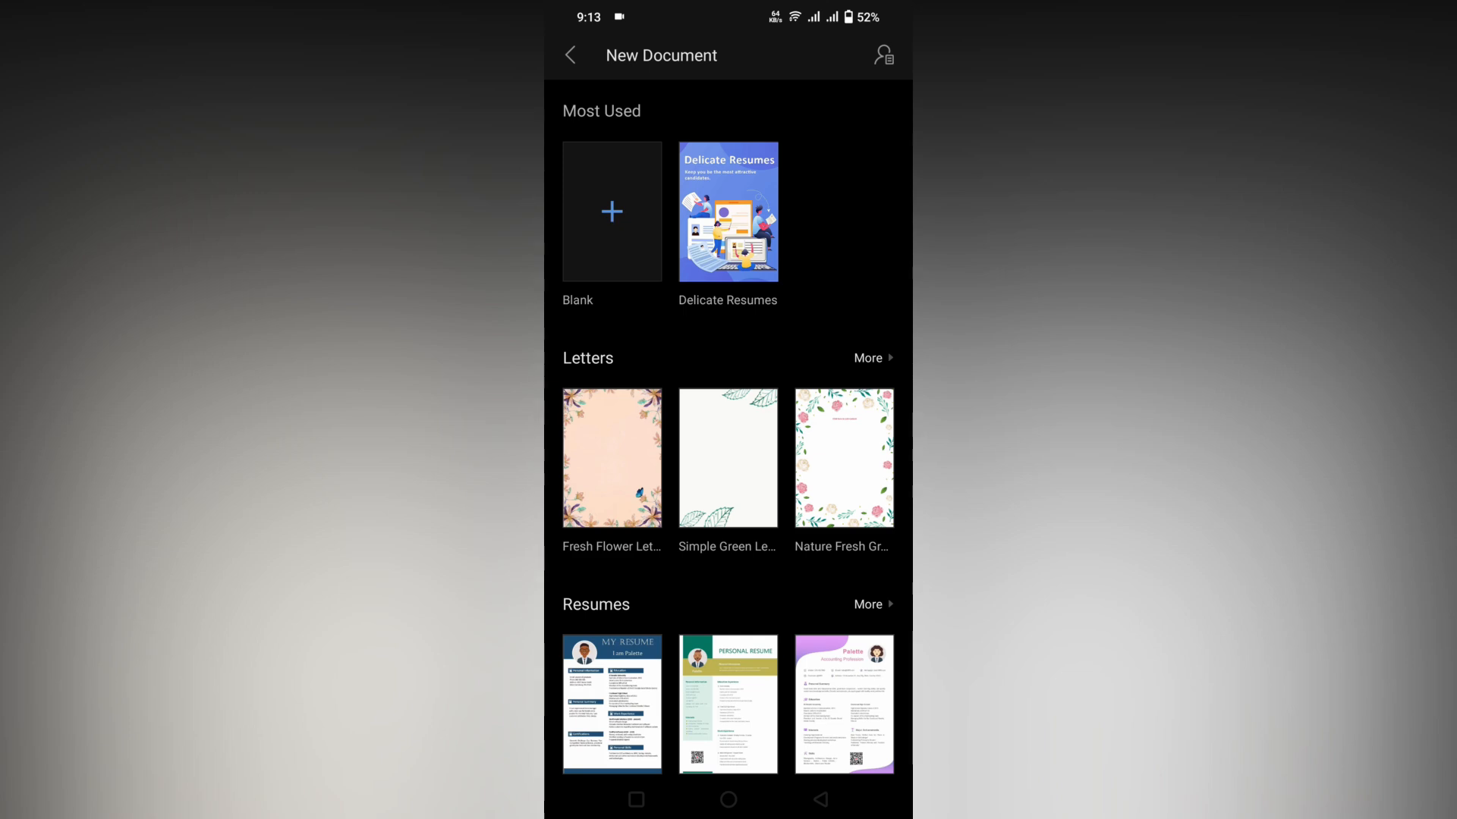
click(611, 211)
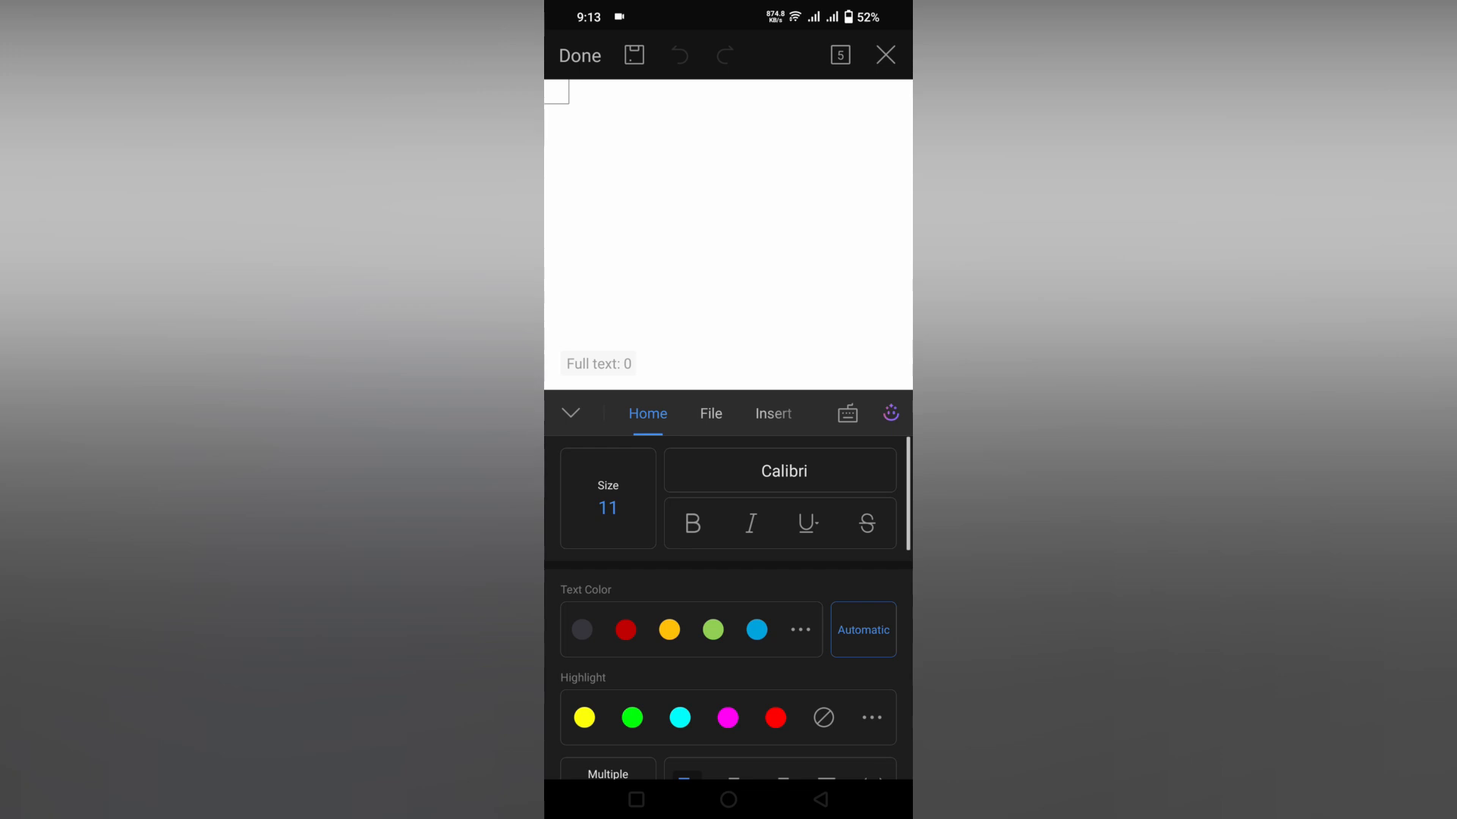
- Show the Shapes gallery from the Insert options
click(773, 412)
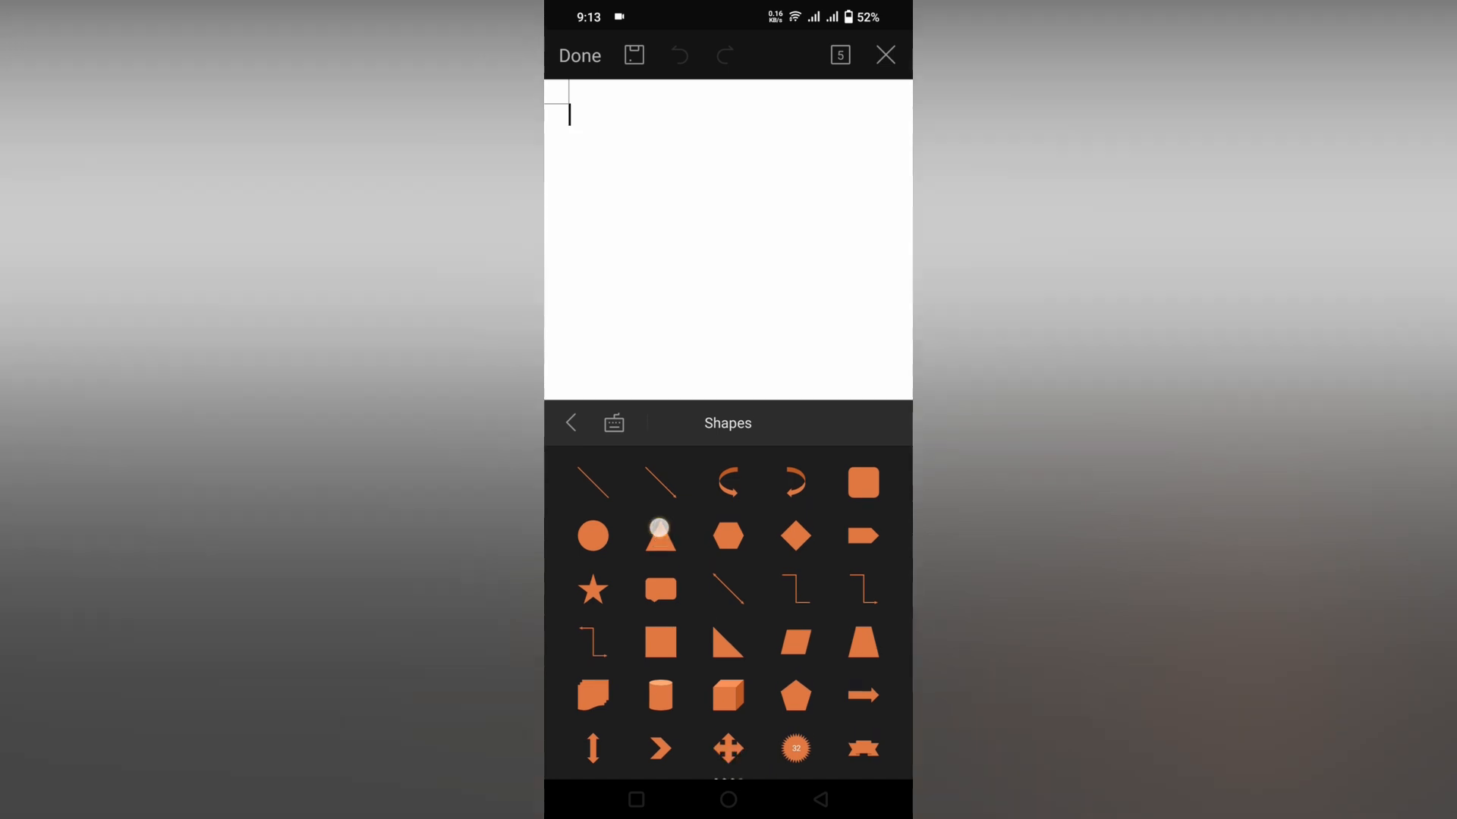
- Insert an orange triangle and an orange diamond, then enlarge the diamond
click(661, 536)
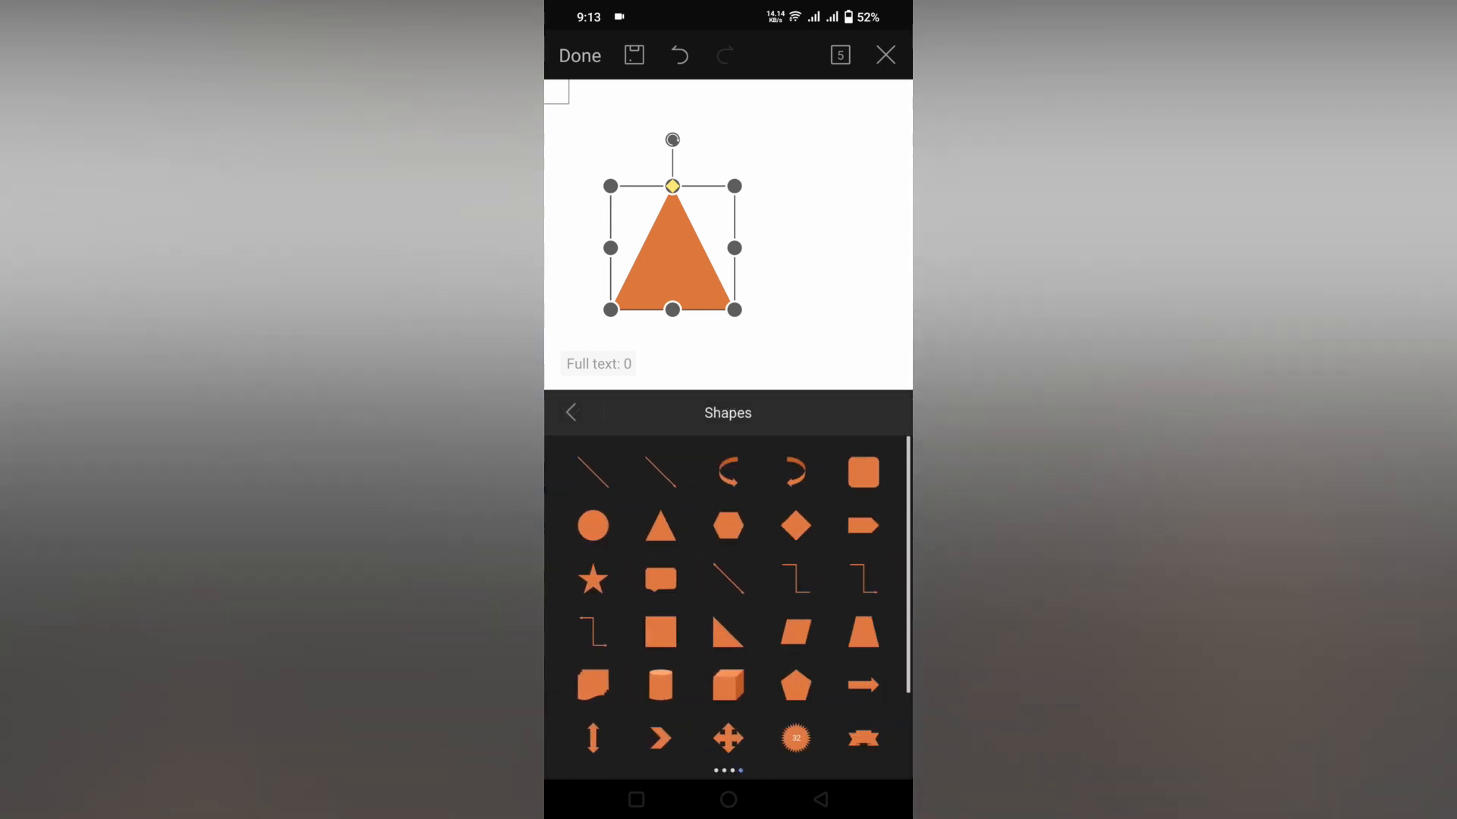
click(795, 526)
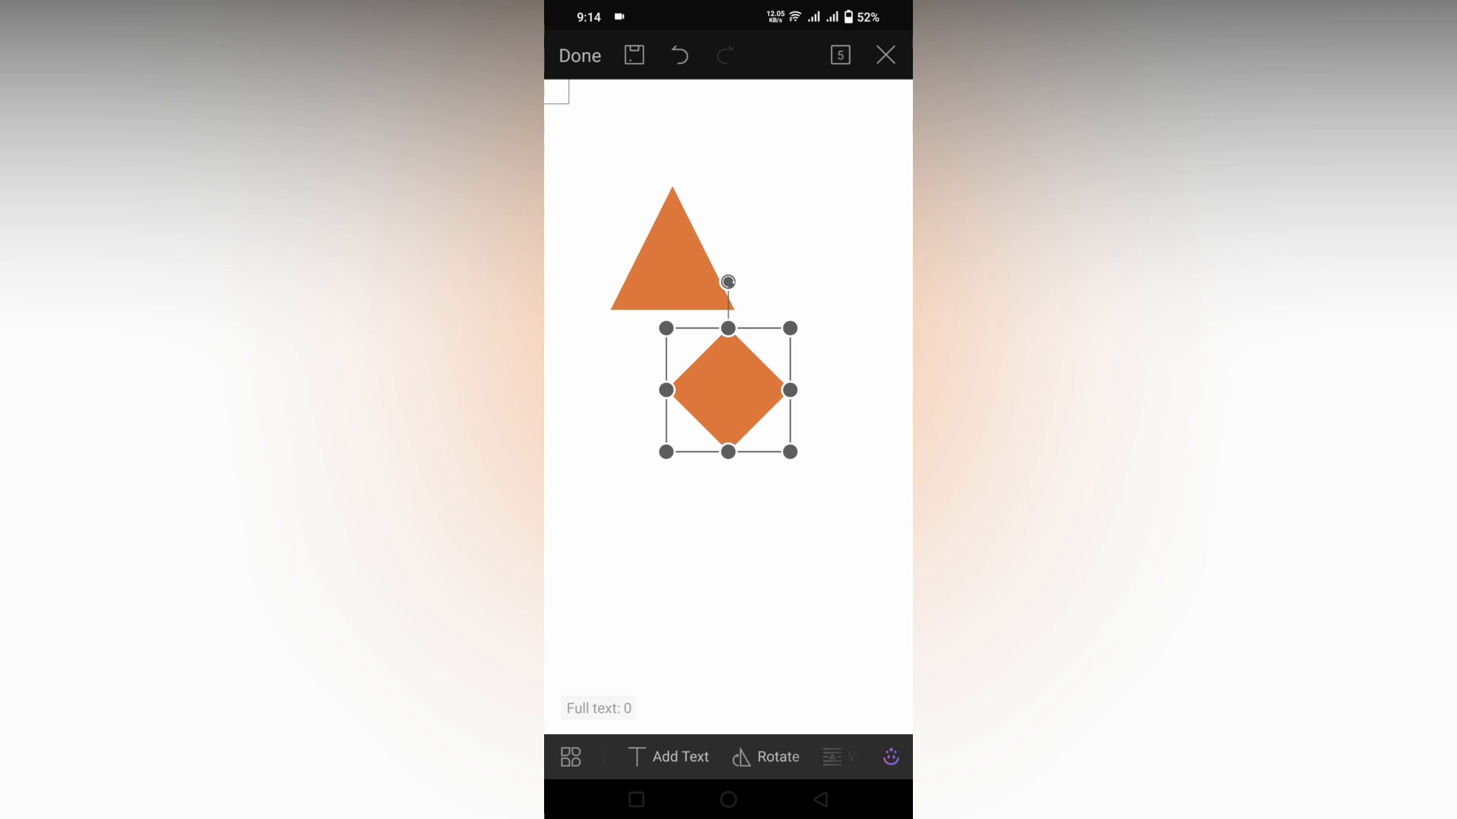
drag(727, 390, 766, 353)
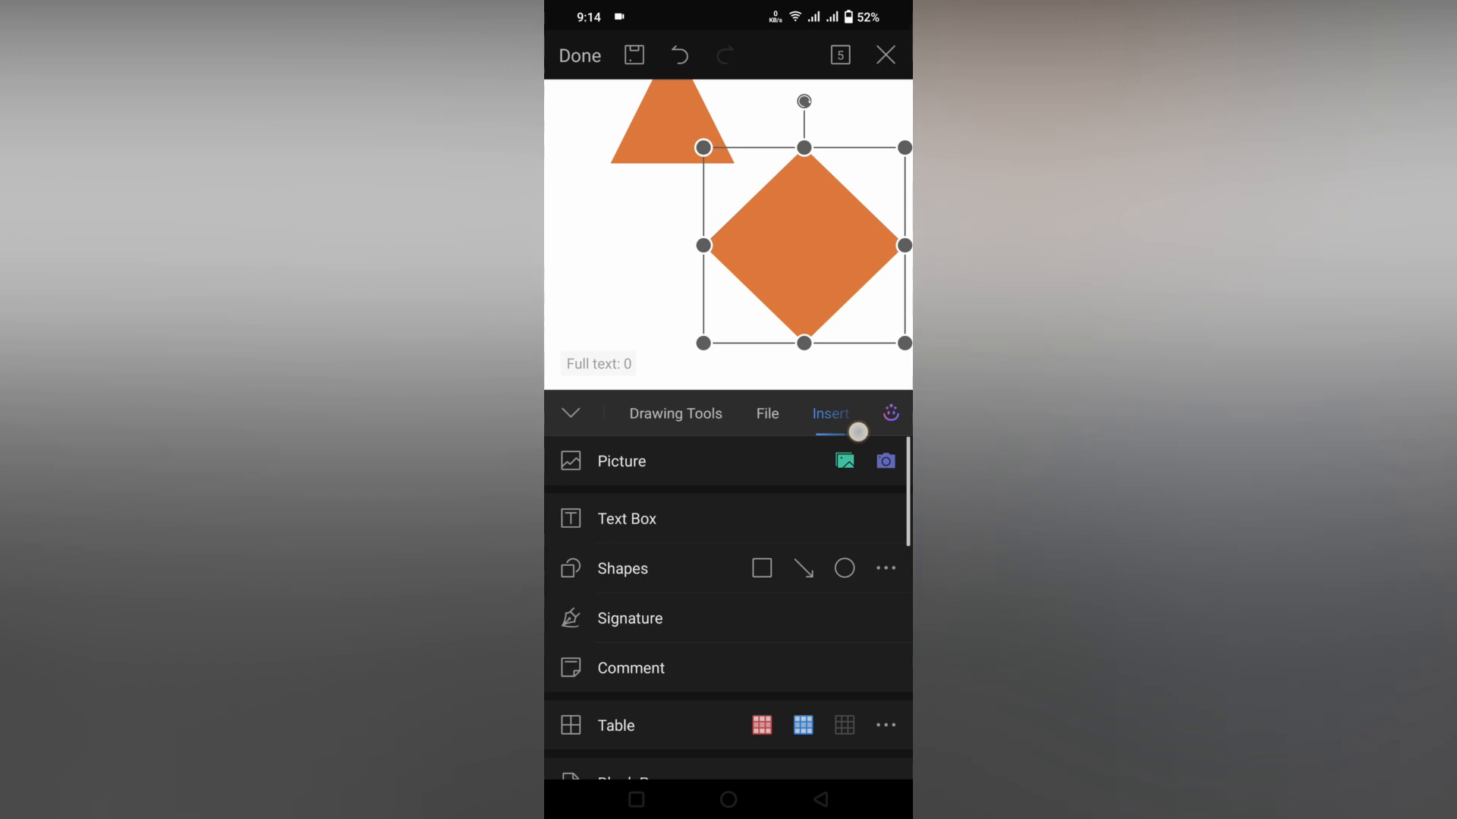
- Give the diamond a yellow dashed border via Drawing Tools
click(674, 413)
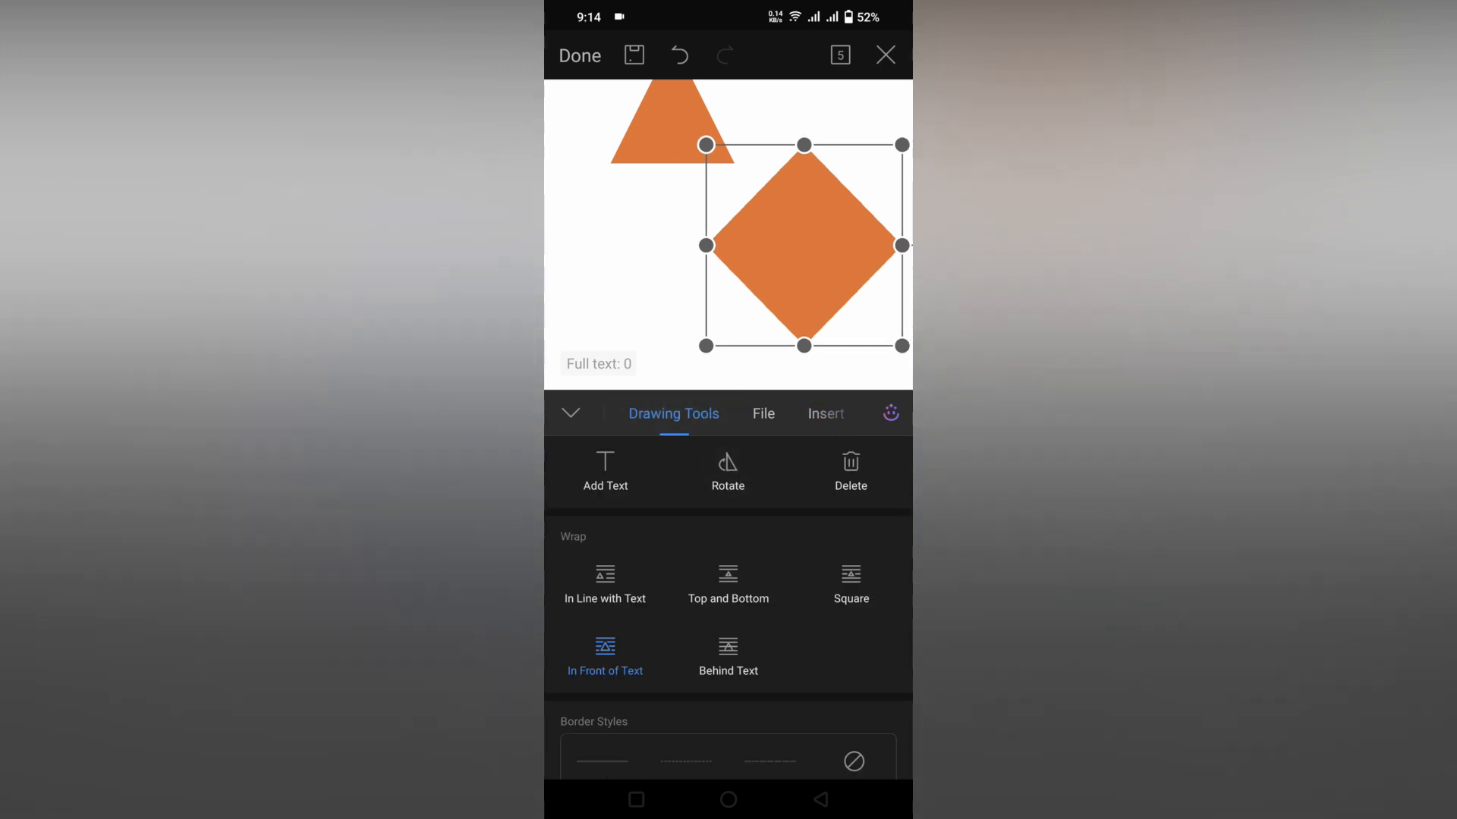
scroll(down, 3)
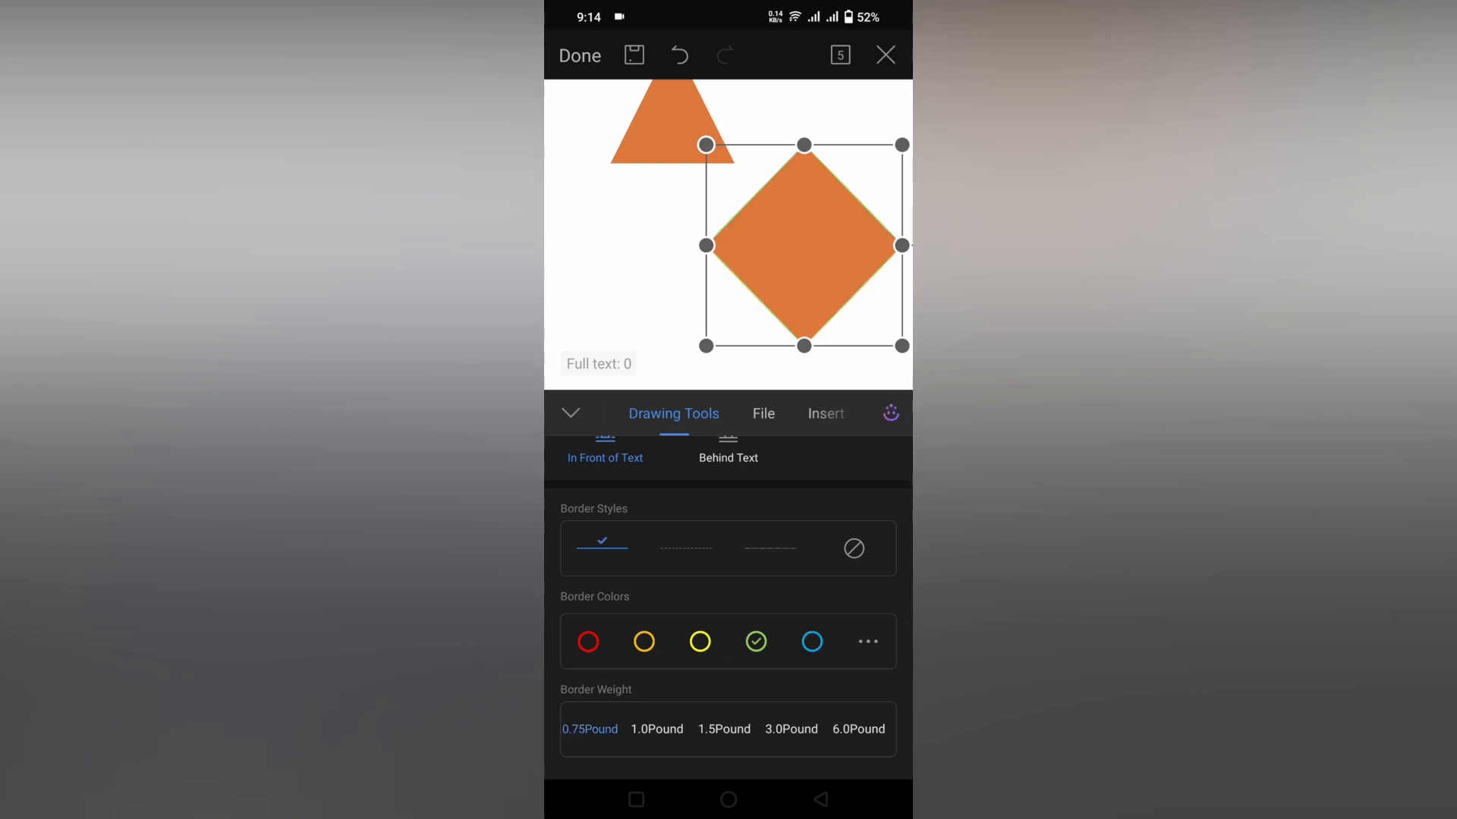
click(644, 641)
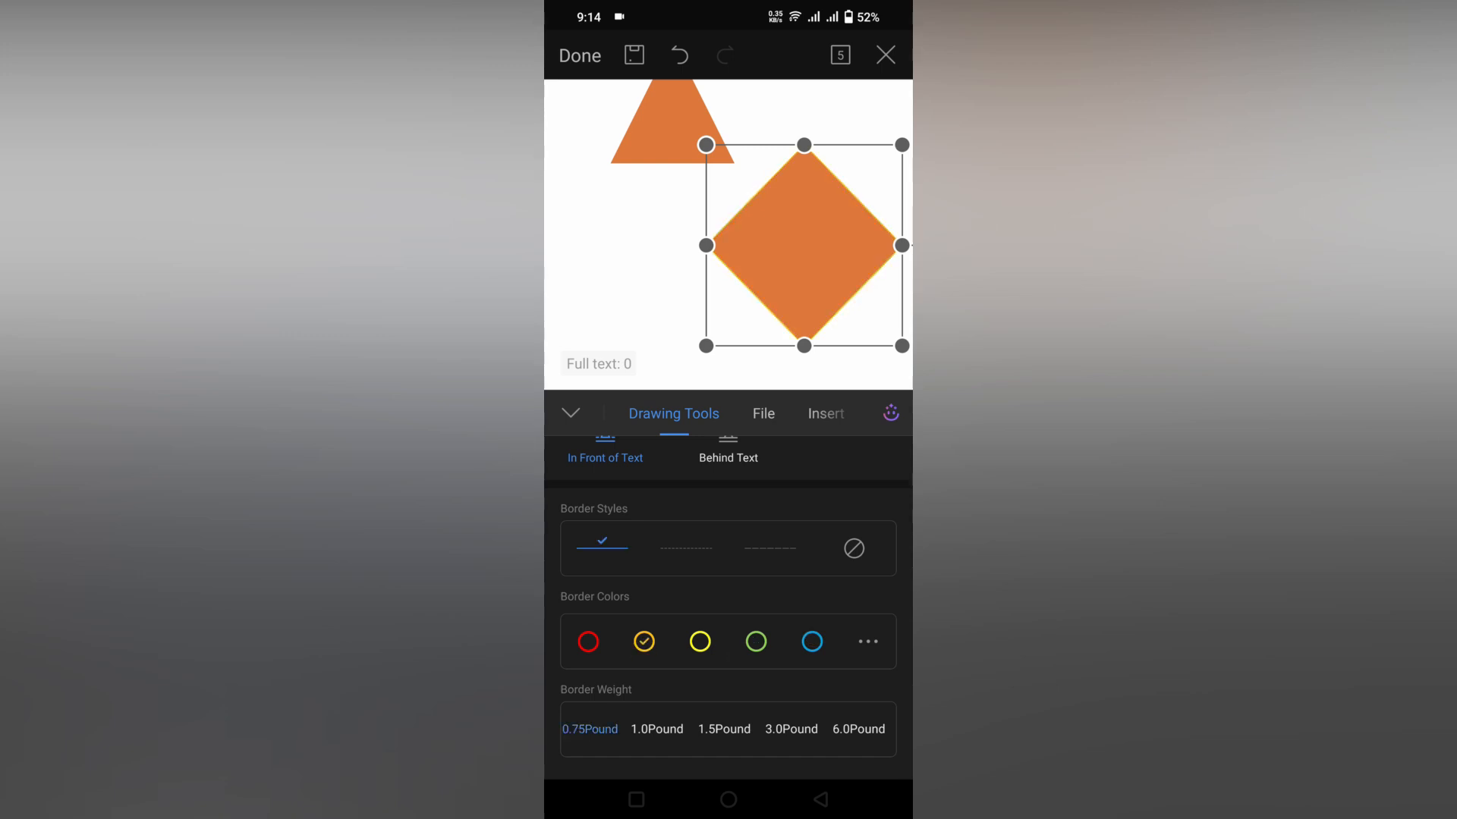
click(686, 547)
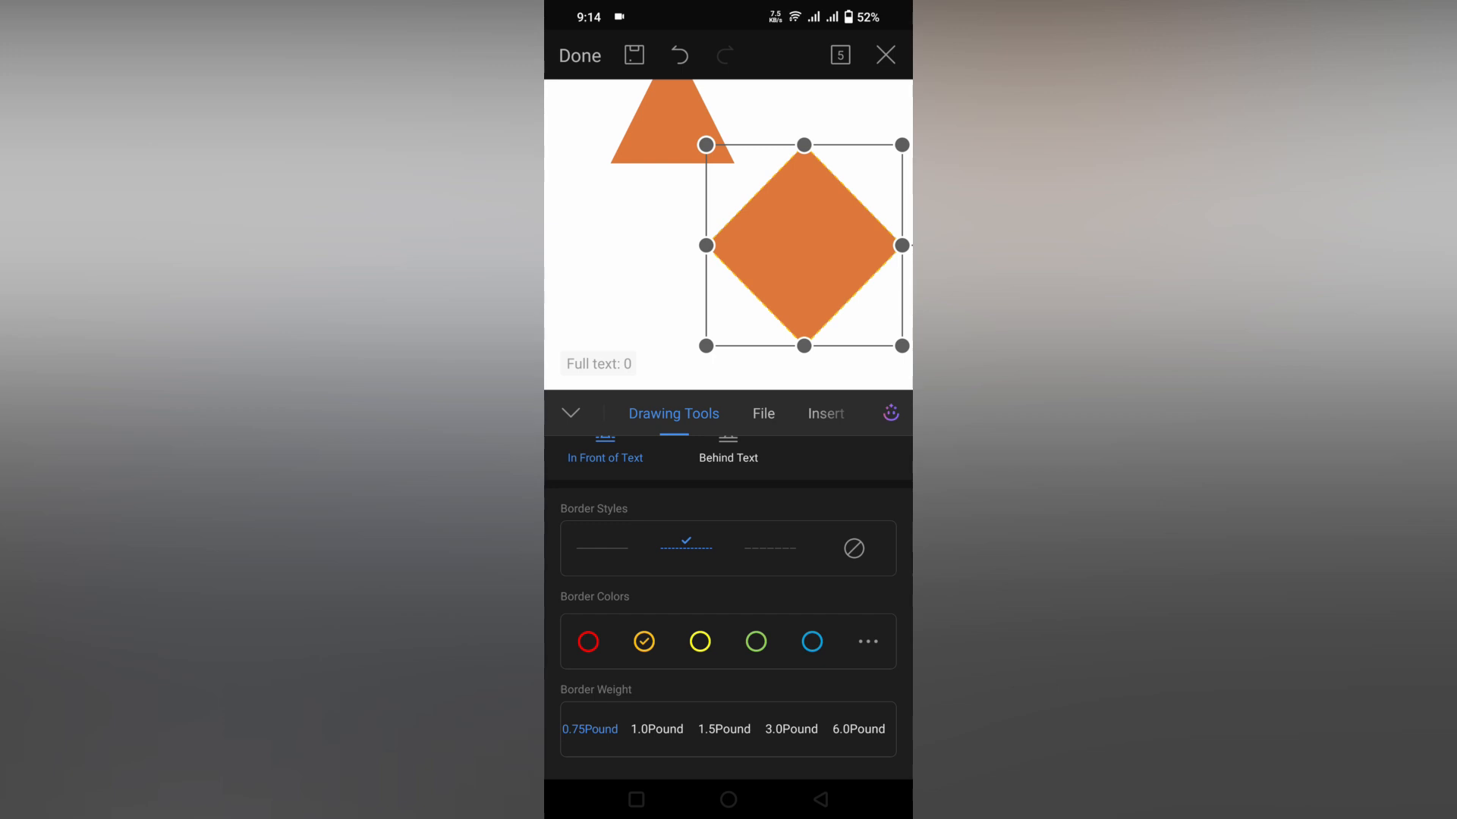